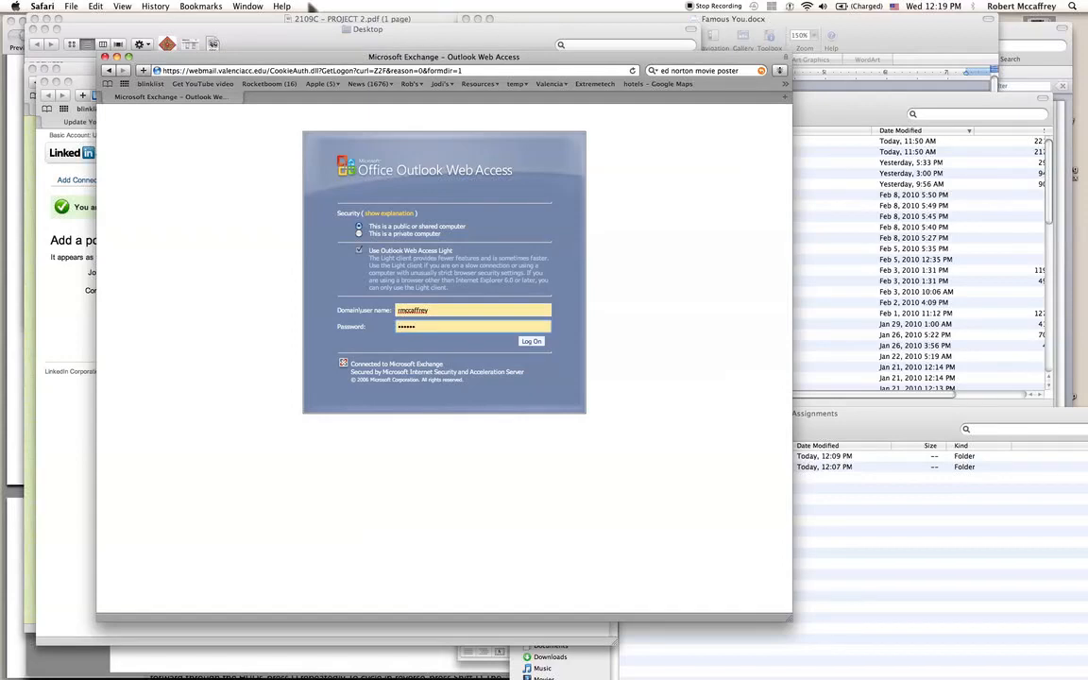
Log on to the mailbox so the Inbox message list loads
left_click(531, 340)
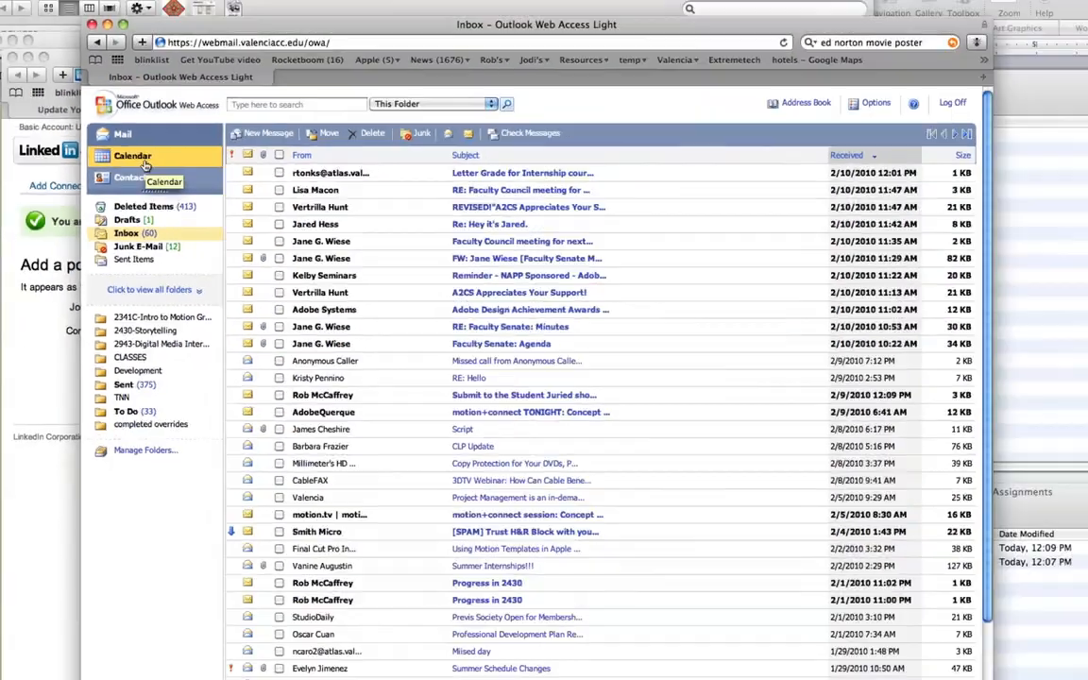
Switch from the Inbox to the Calendar day view for February 10, 2010
left_click(132, 155)
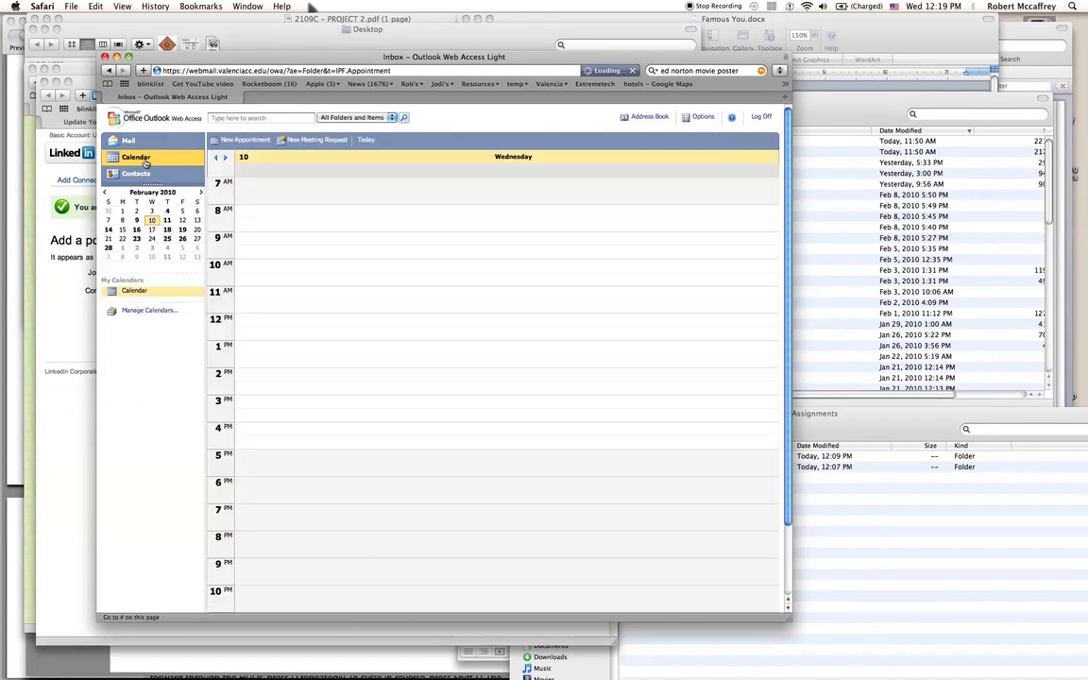
left_click(136, 157)
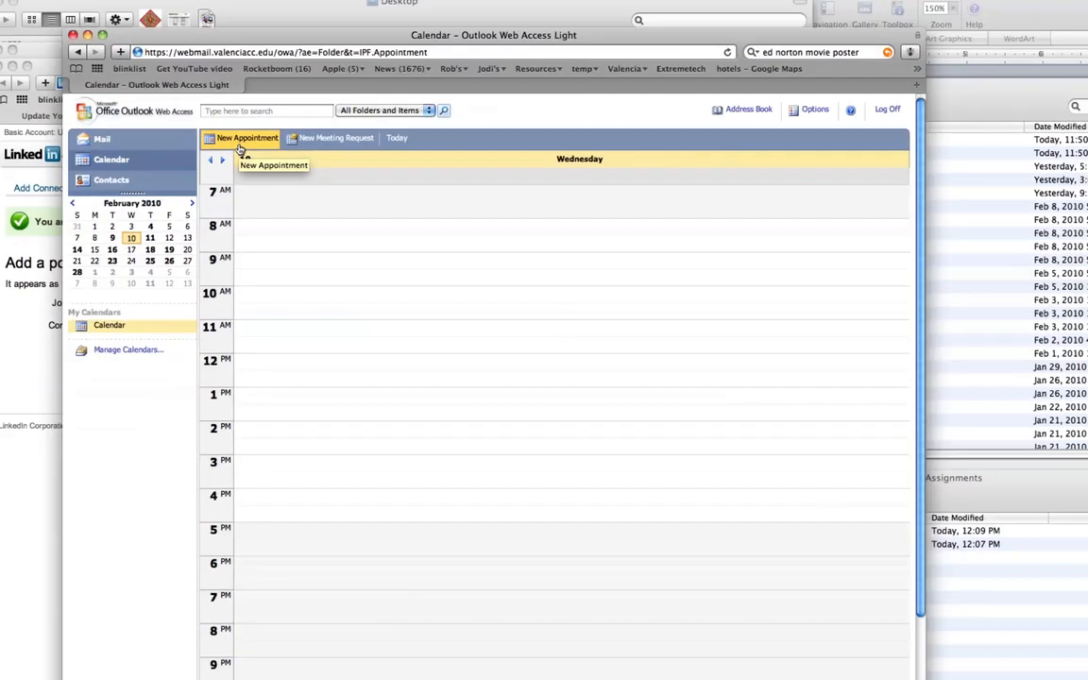
Create a new appointment as an all-day event starting March 8 and ending March 15
left_click(246, 137)
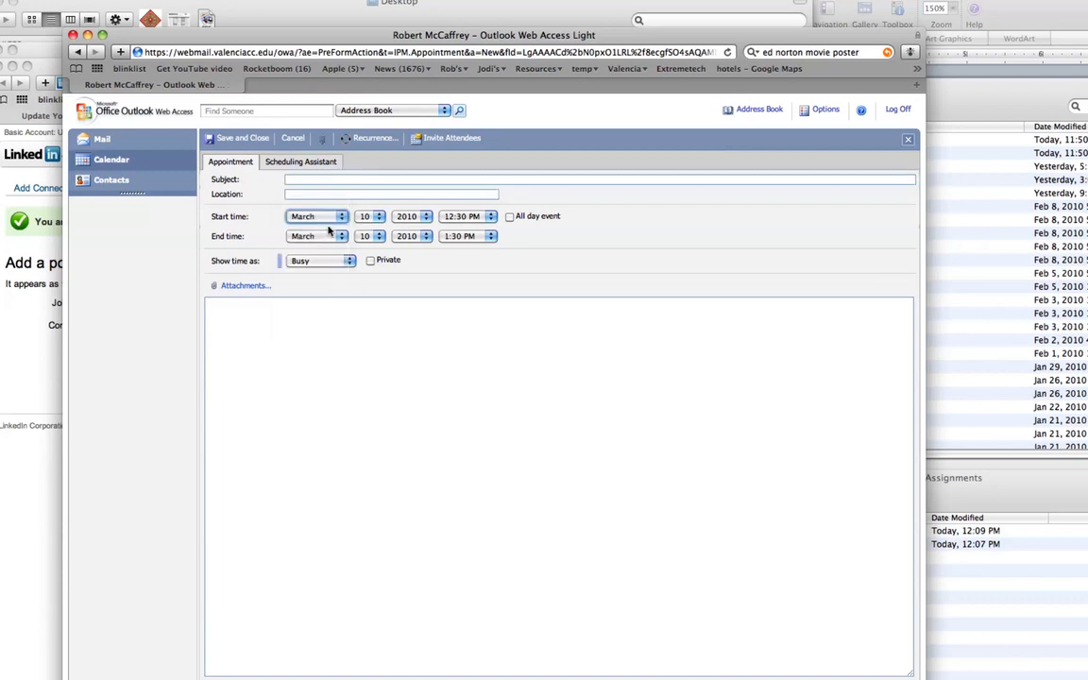
left_click(370, 216)
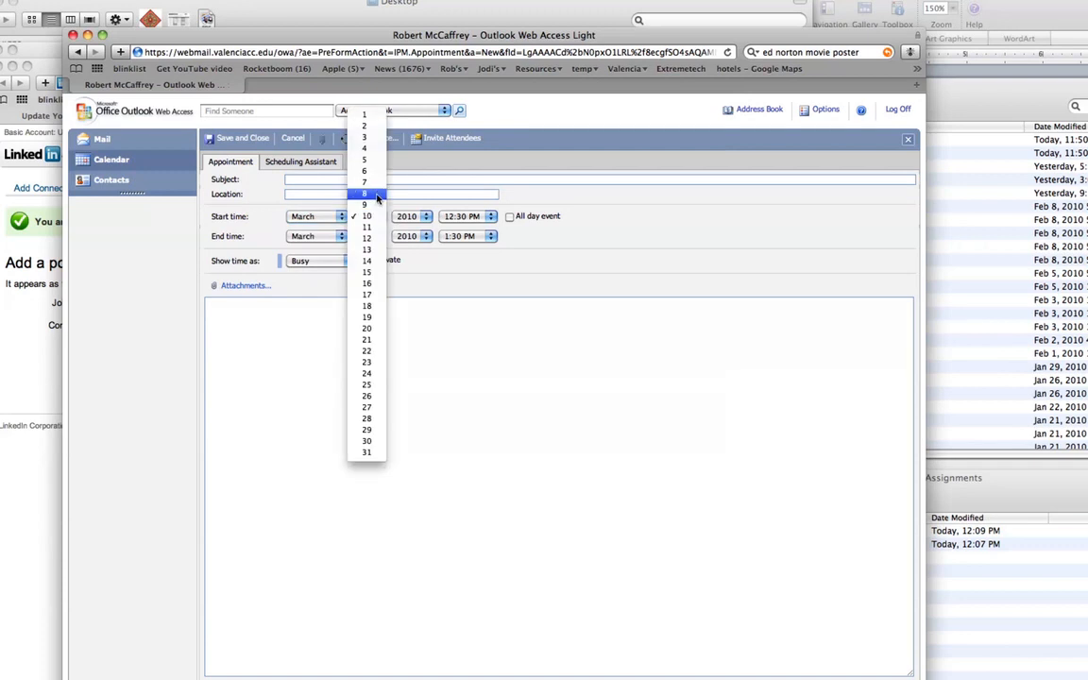
left_click(365, 192)
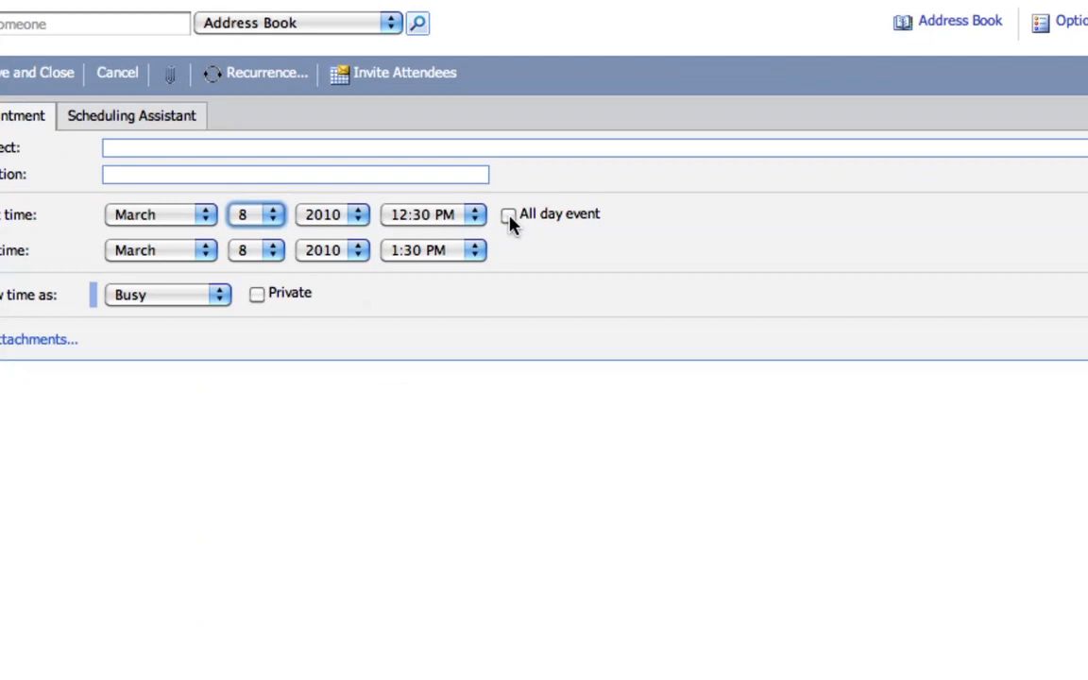
left_click(510, 215)
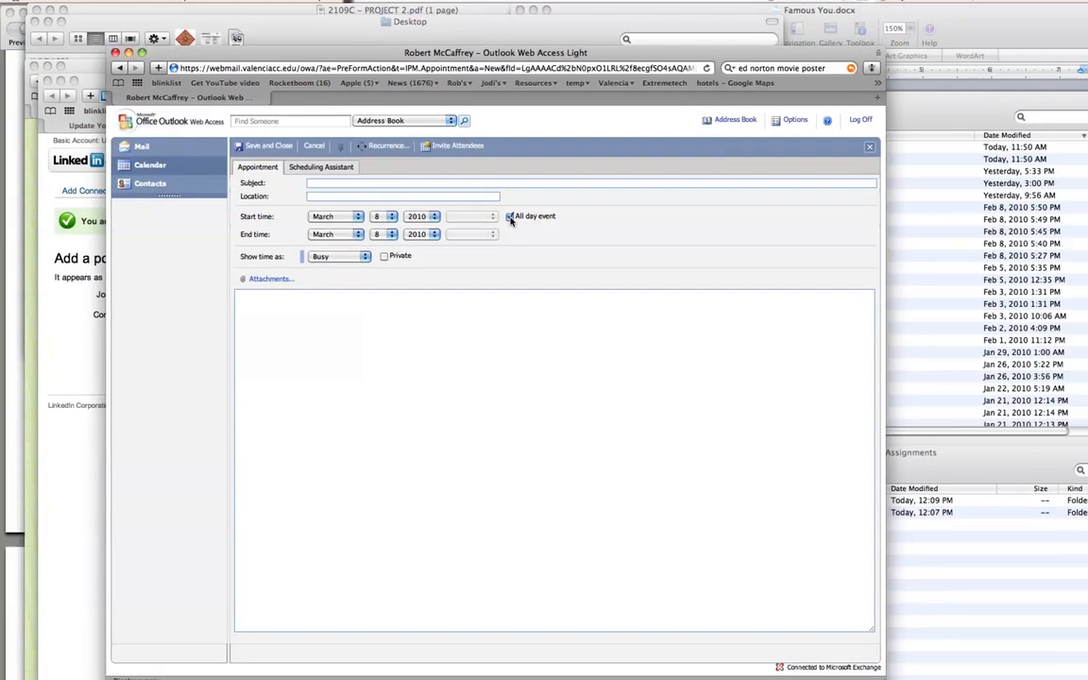
left_click(495, 215)
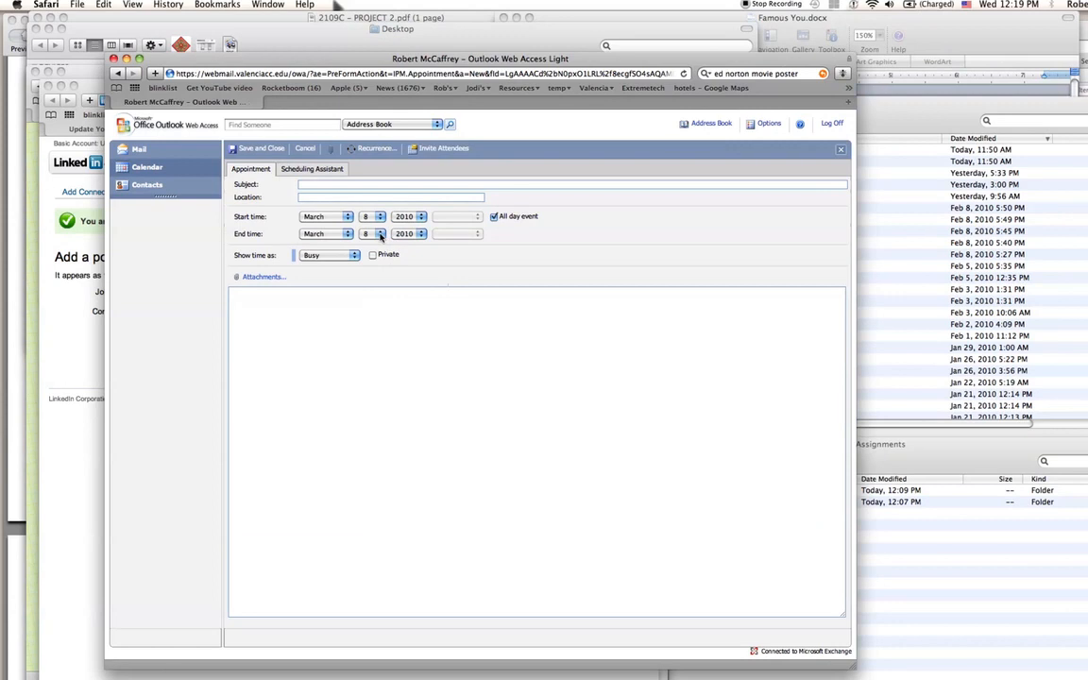
left_click(380, 234)
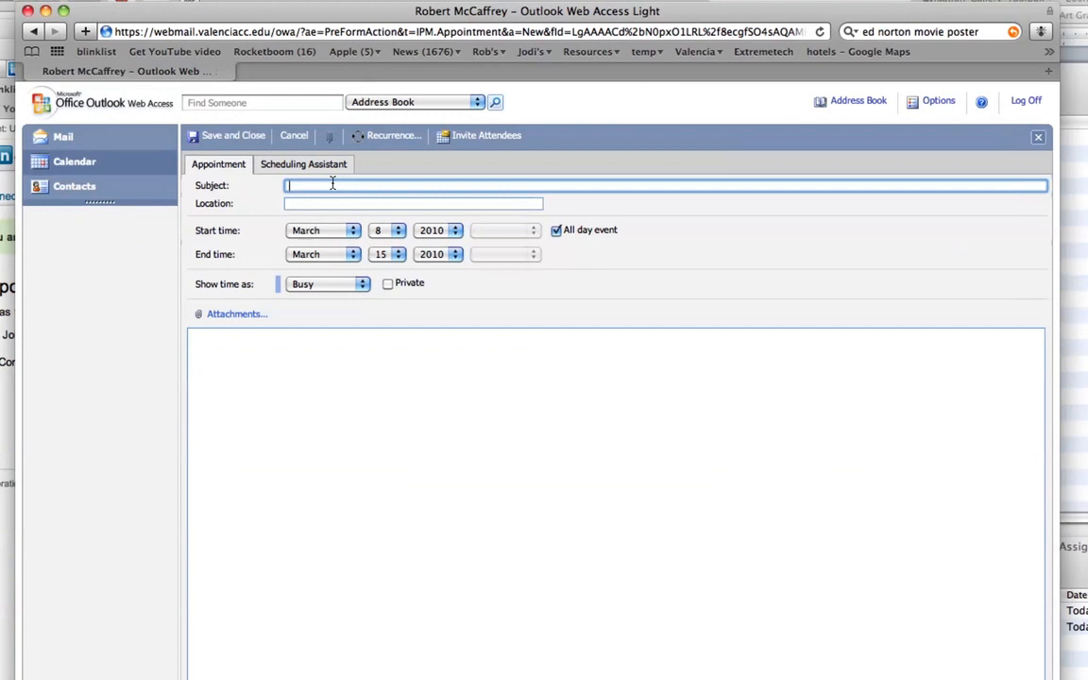
Enter the subject 'Spring Break' and the location 'Not Here!'
type("So")
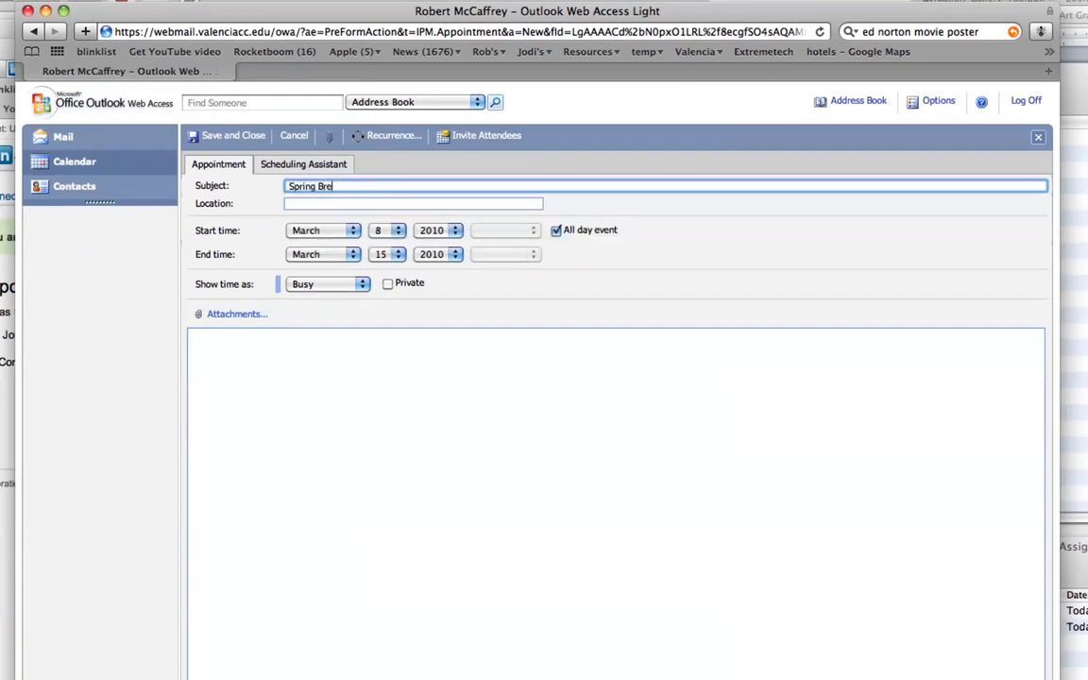
type("ak")
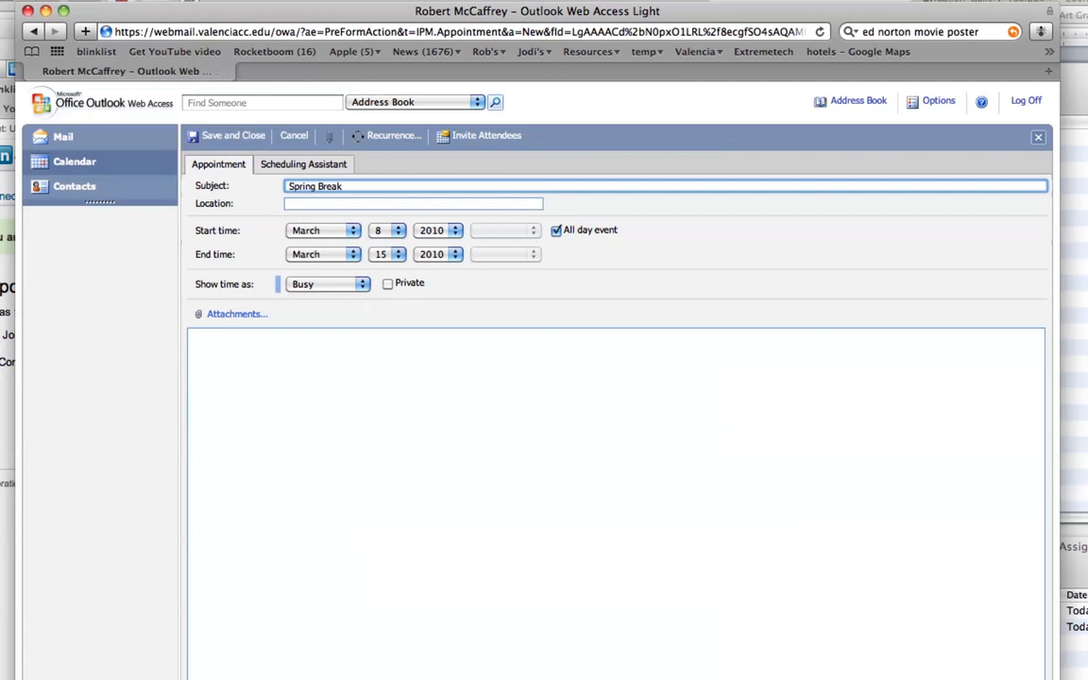
left_click(412, 204)
type("Not Here!")
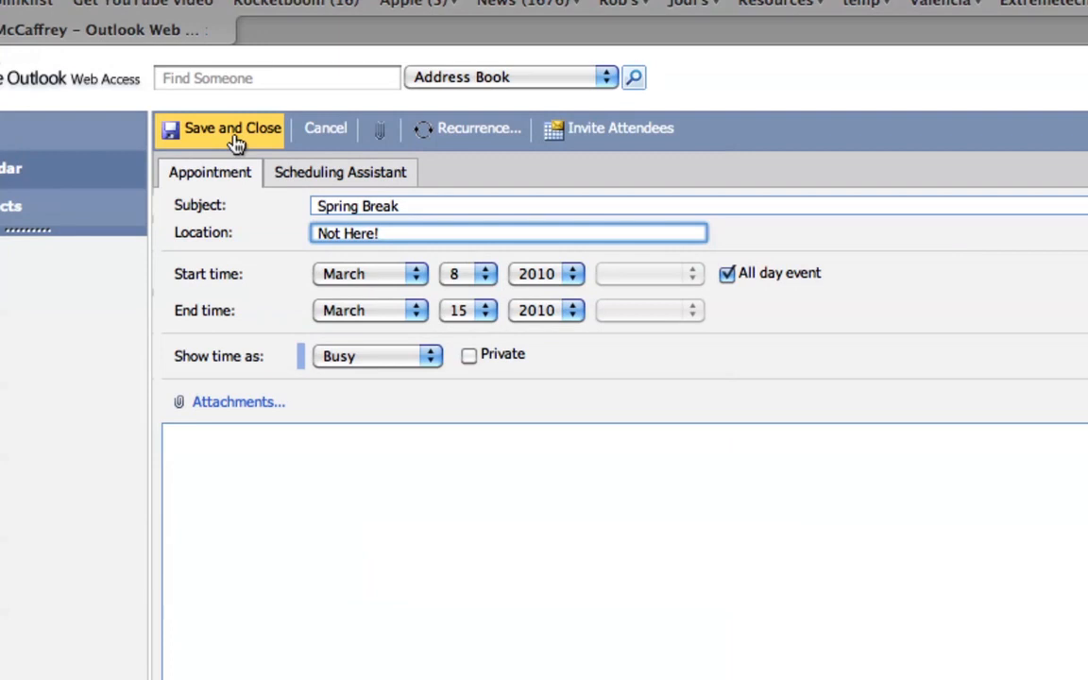
Save and close the appointment, then view Monday, March 8 showing the Spring Break banner
left_click(233, 128)
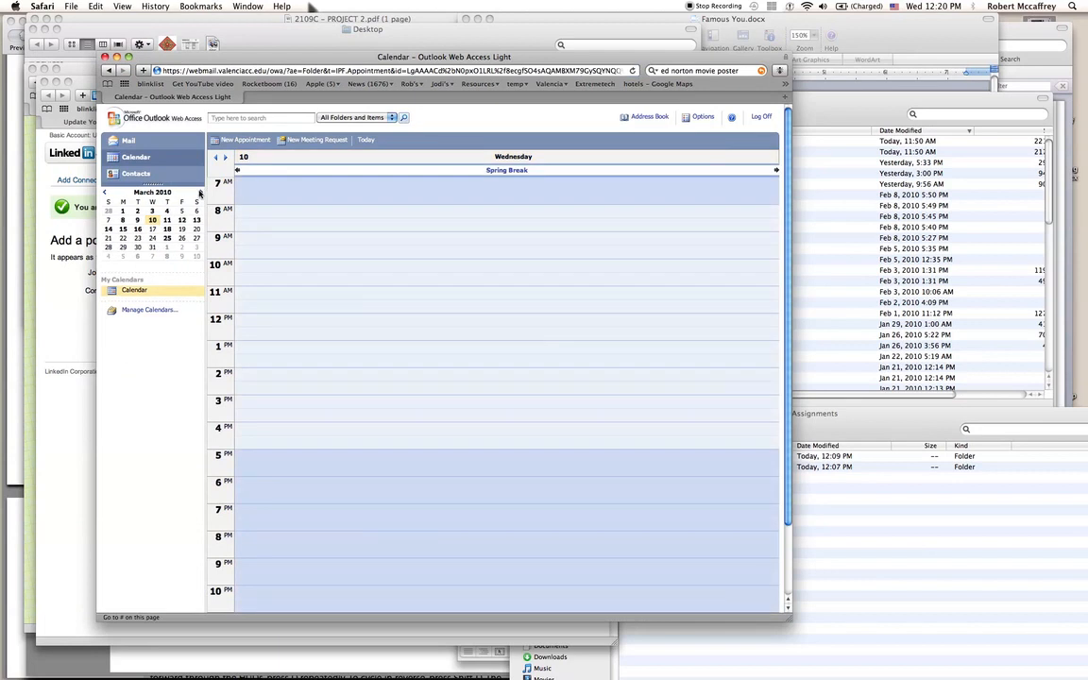
mouse_move(467, 198)
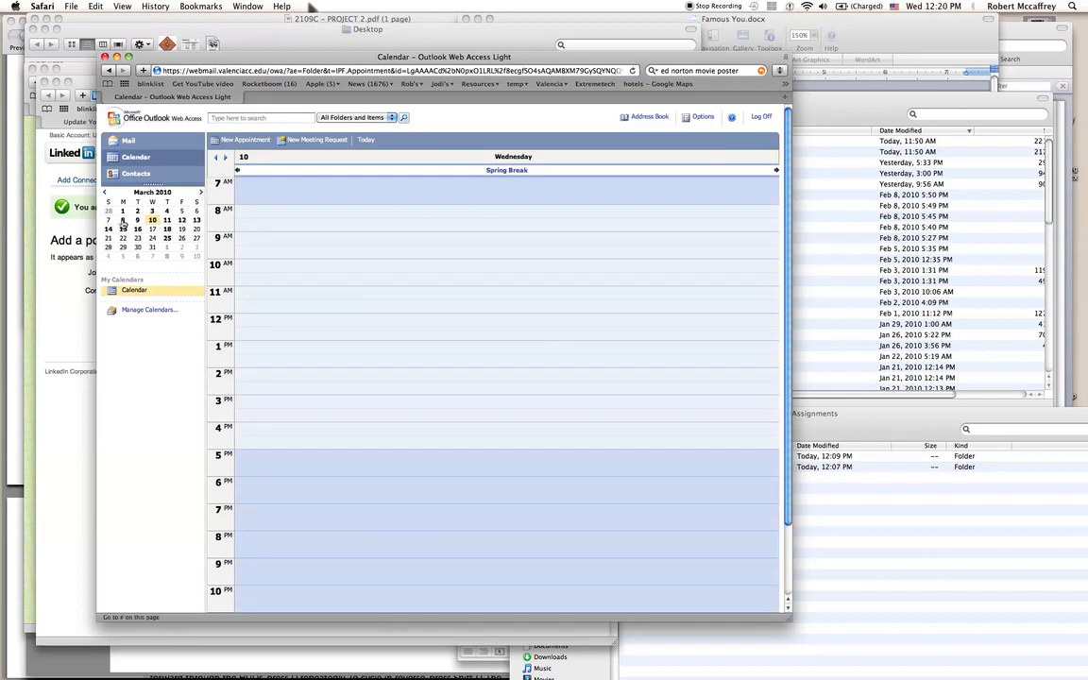
left_click(123, 220)
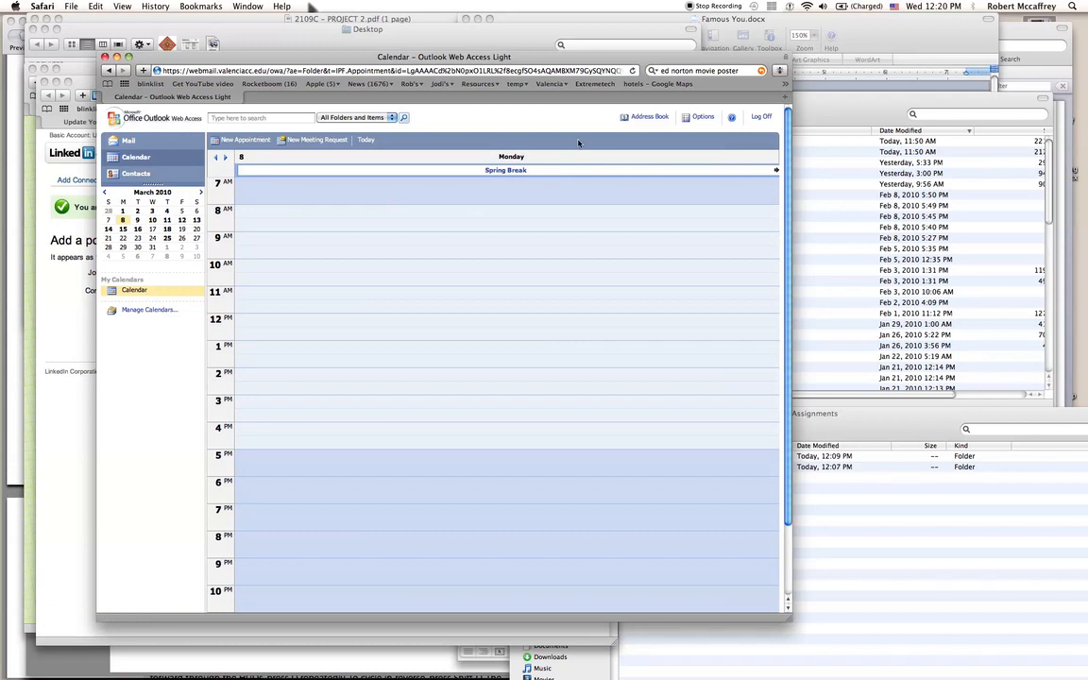
mouse_move(580, 143)
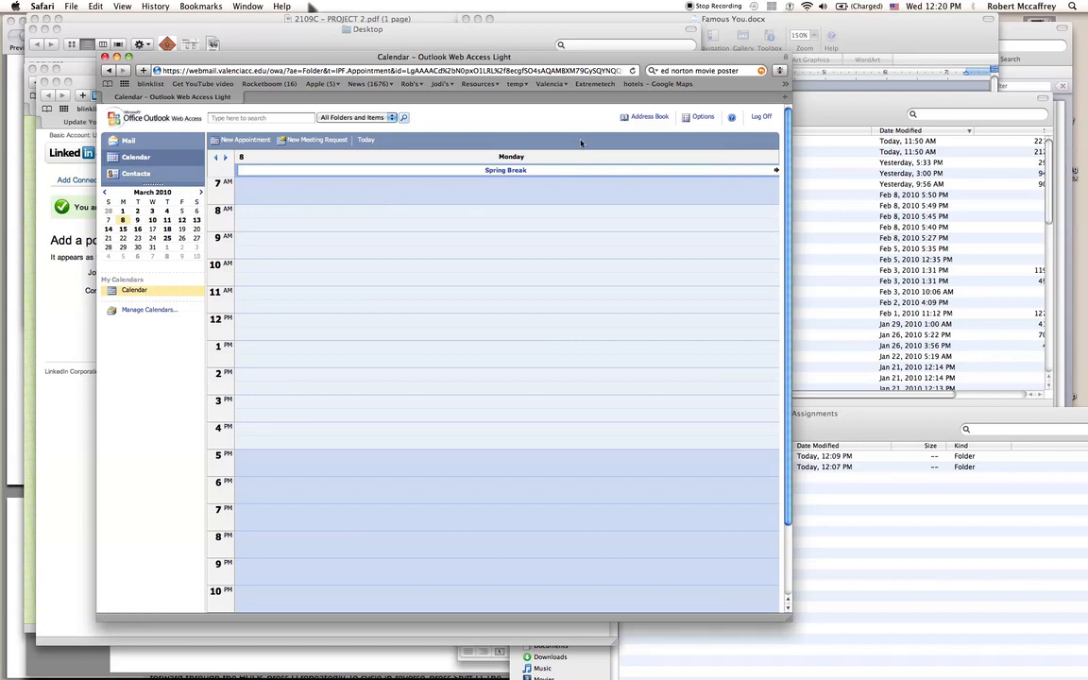
mouse_move(587, 144)
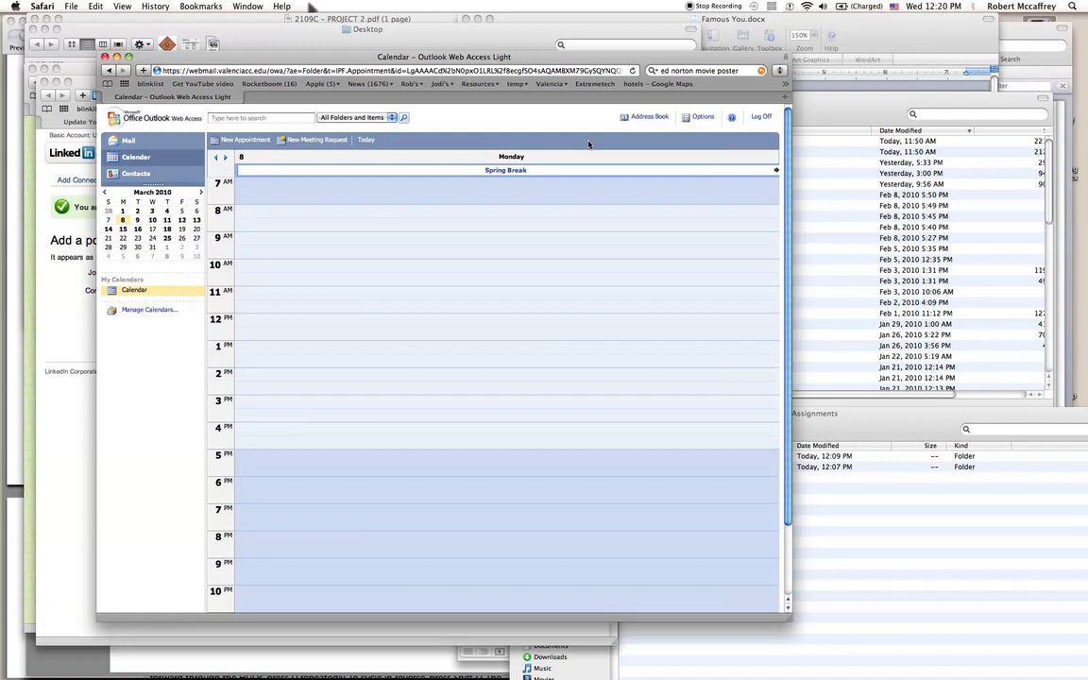
mouse_move(112, 295)
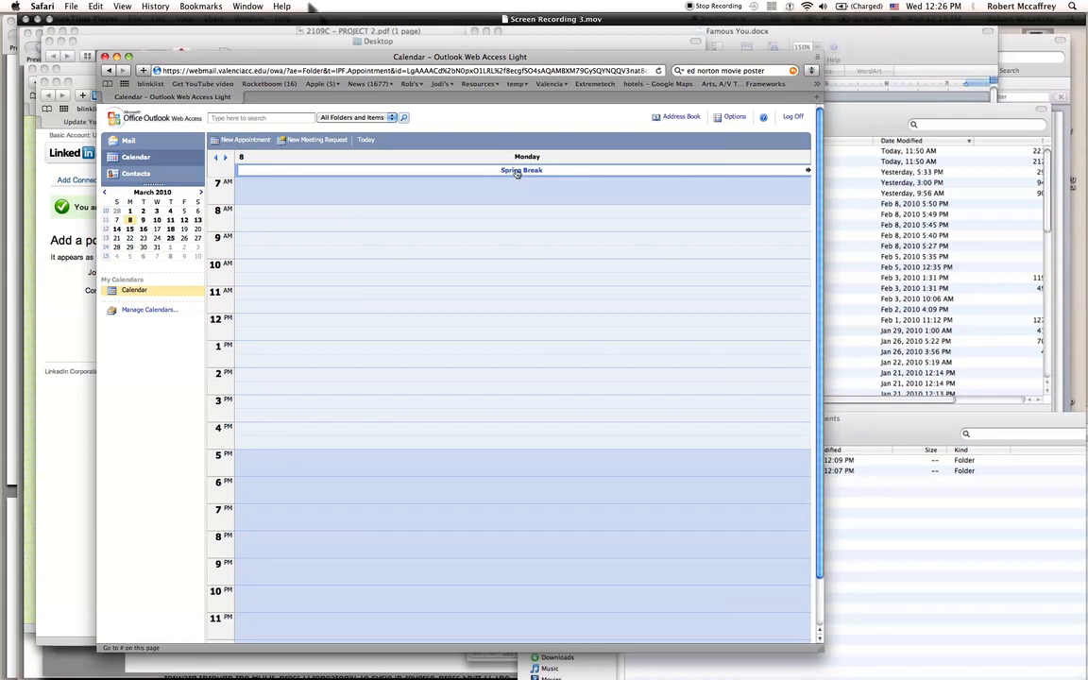
Reopen the Spring Break appointment and delete it, leaving March 8 empty
double_click(521, 170)
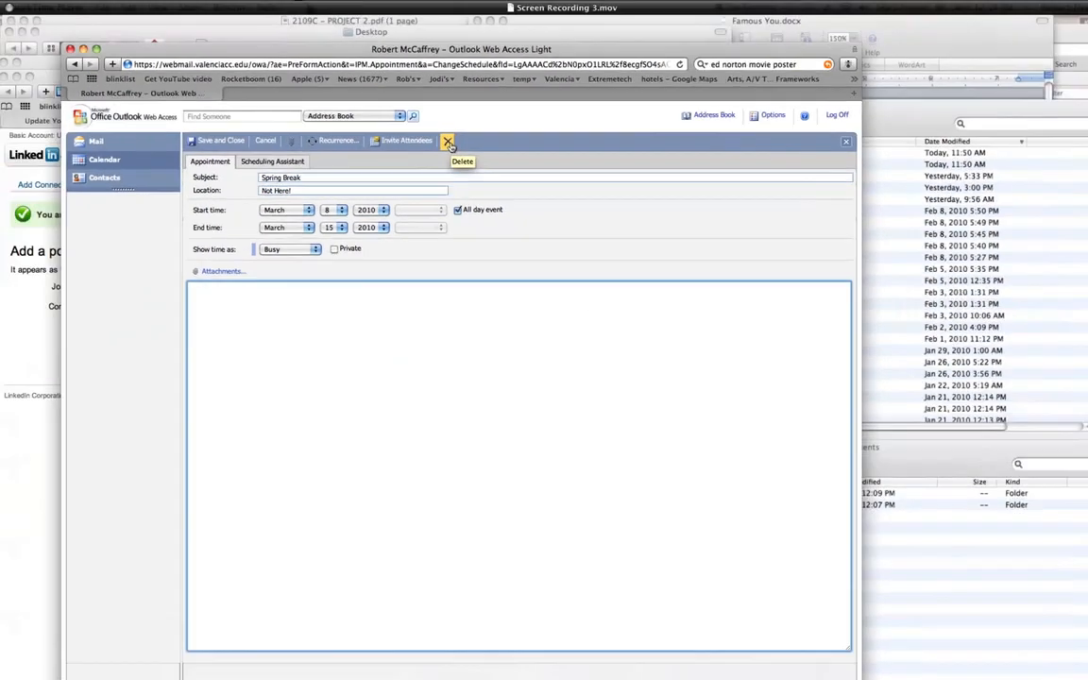
left_click(448, 139)
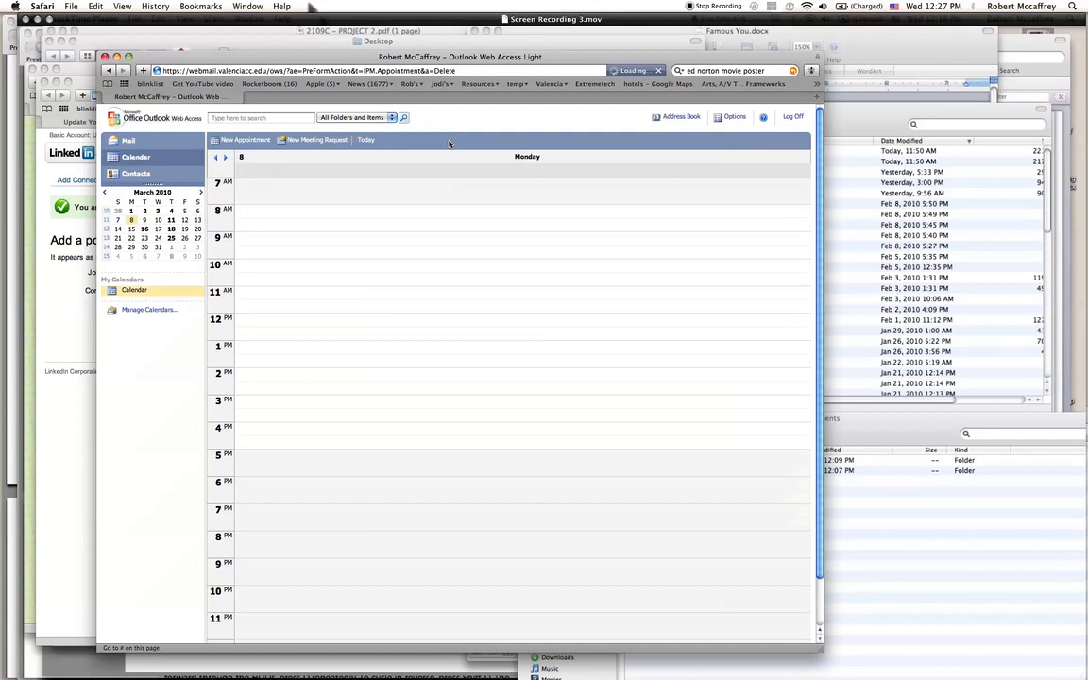